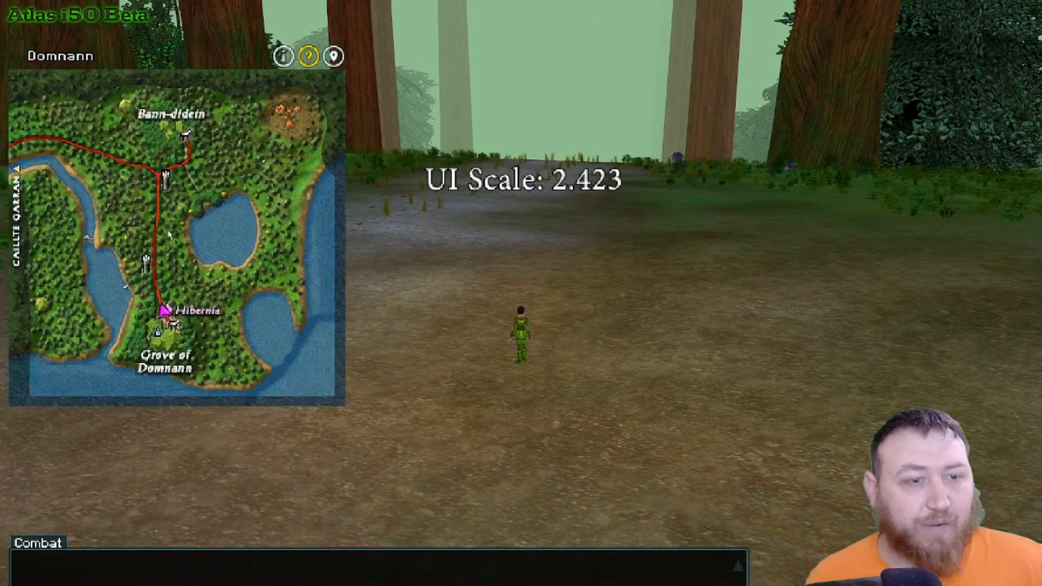
- Choose a zone from the minimap's zone list to display
click(59, 55)
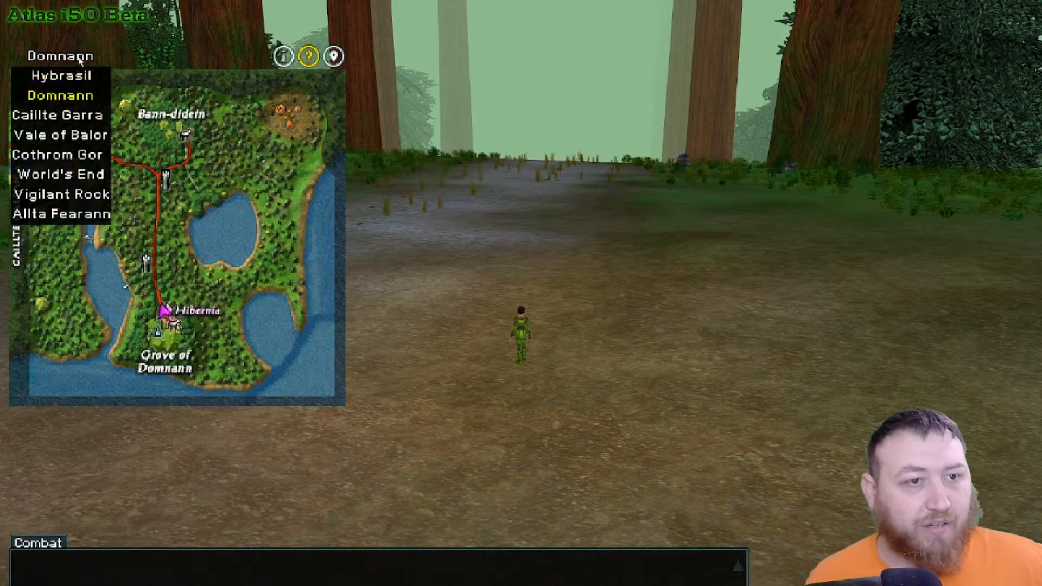
click(60, 134)
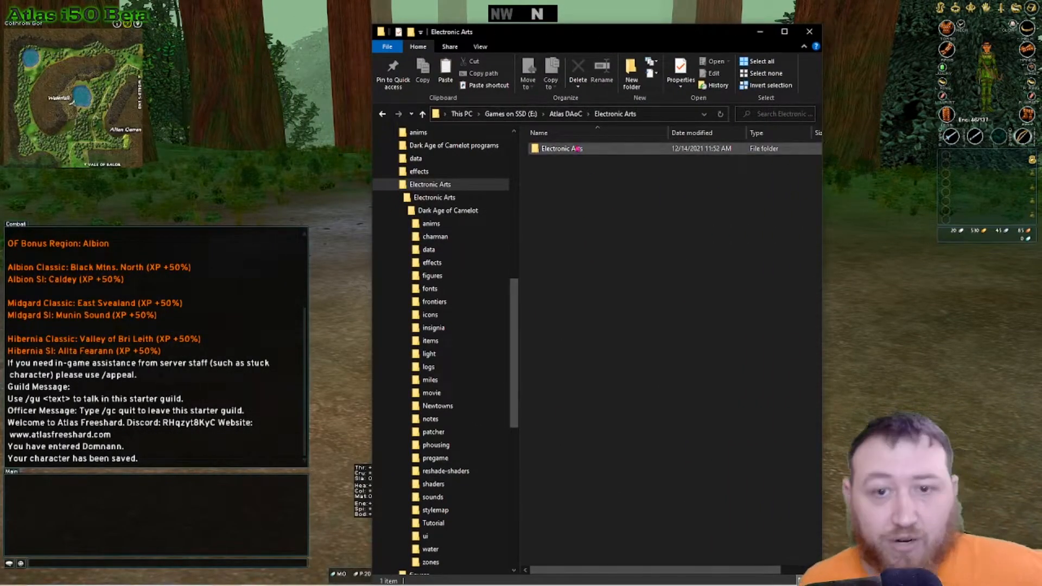
- Navigate into Electronic Arts > Dark Age of Camelot > ui > custom
double_click(560, 148)
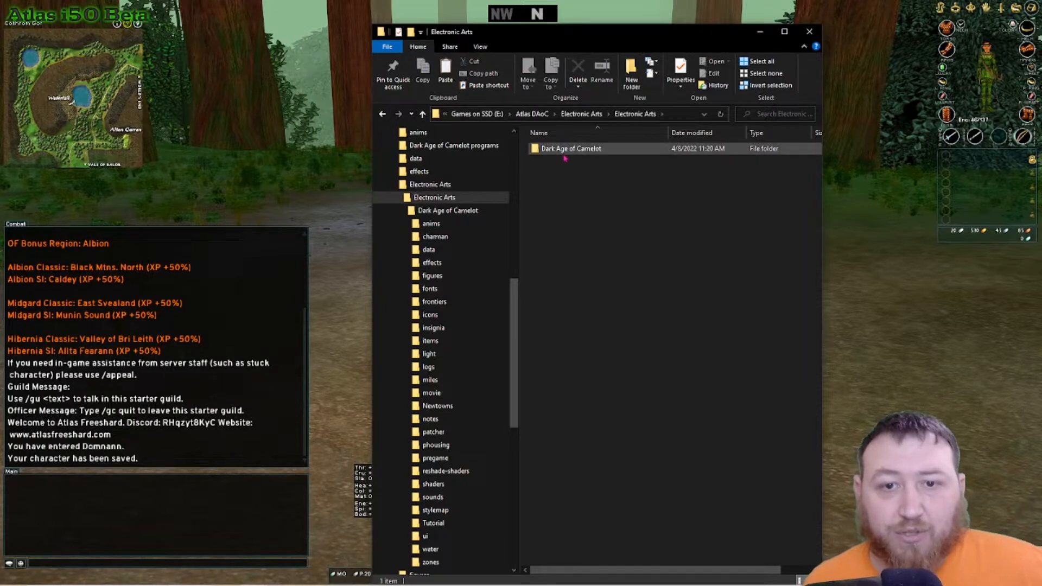
double_click(570, 149)
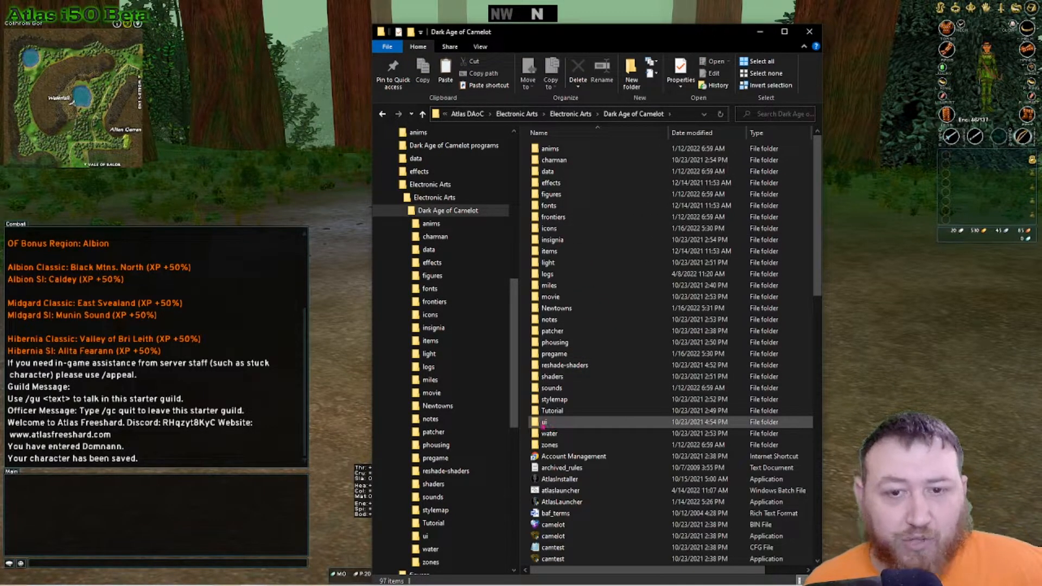
double_click(549, 422)
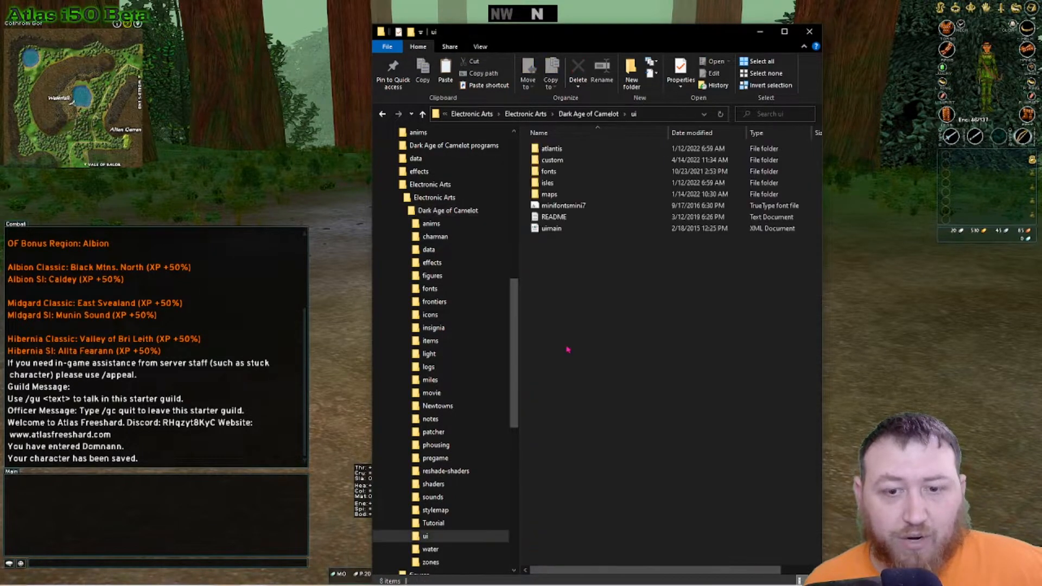
mouse_move(551, 160)
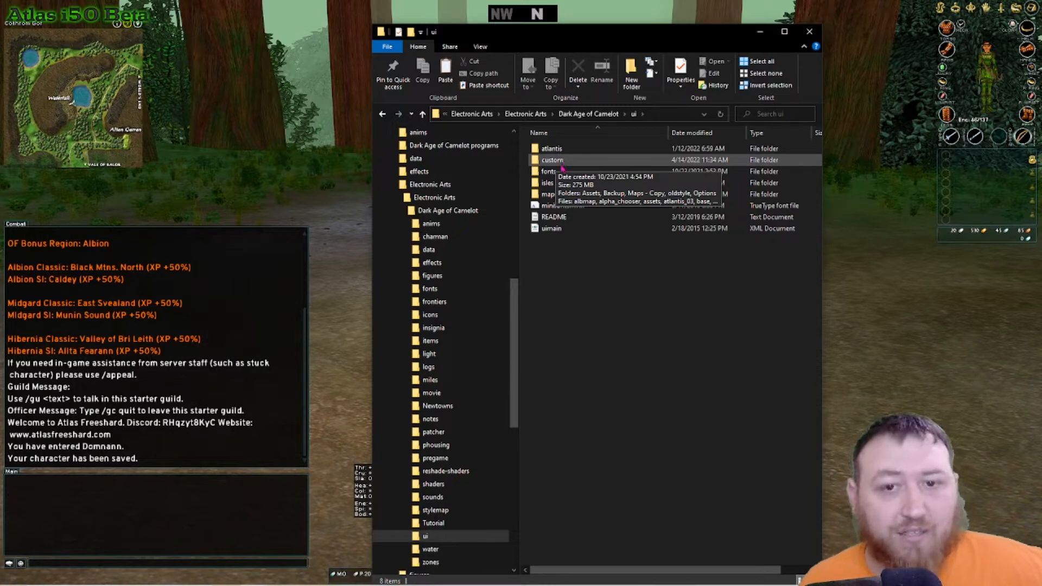
double_click(551, 160)
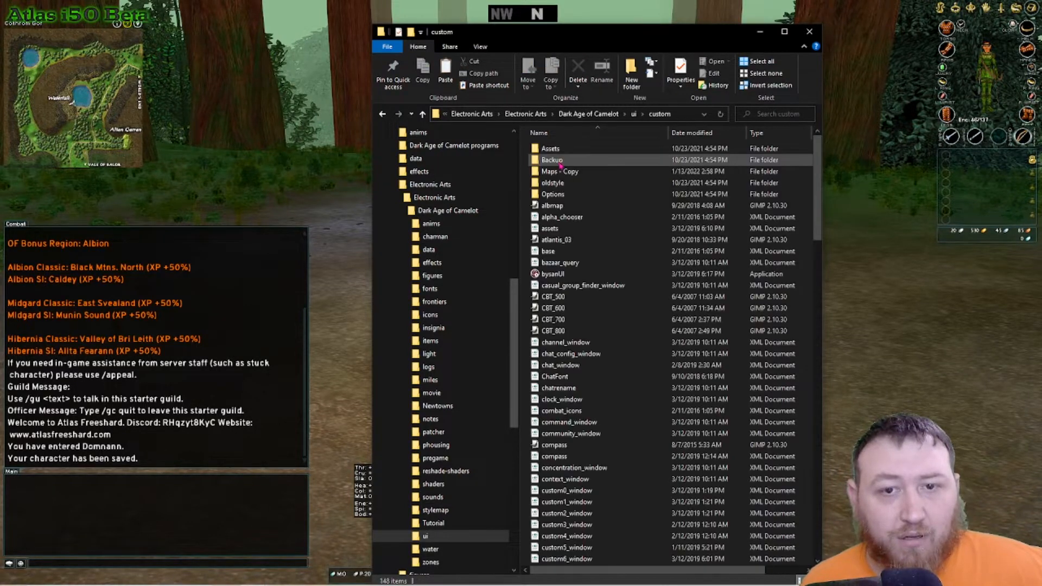
- Create a new folder named Maps inside ui/custom and enter it
click(559, 171)
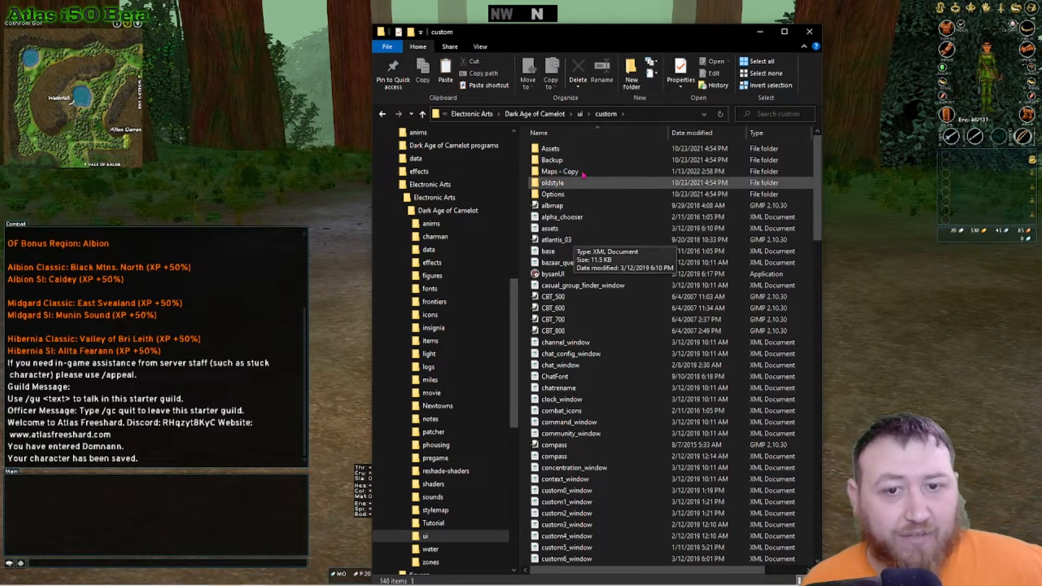
right_click(560, 172)
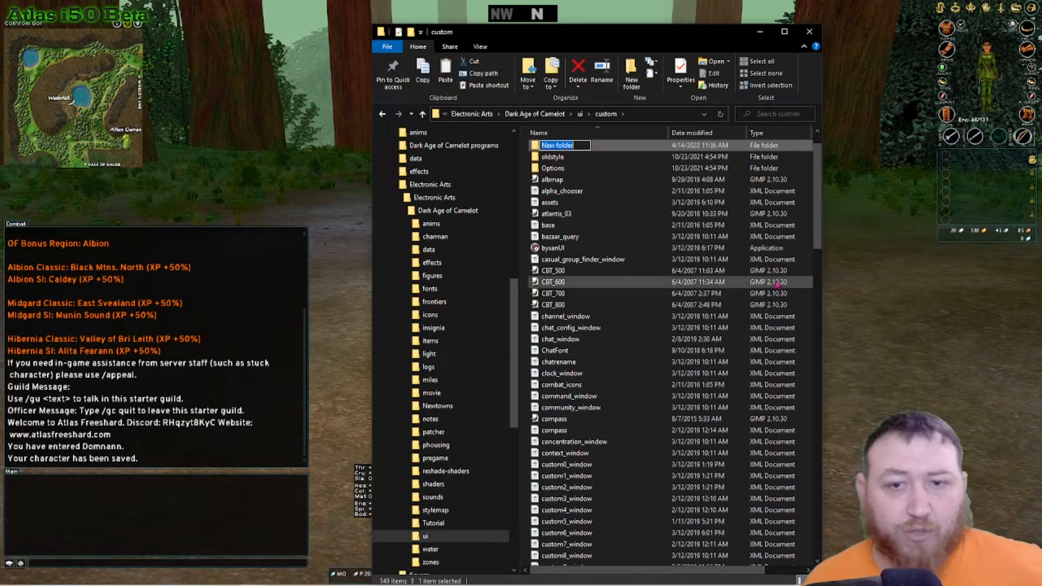
text(Maps)
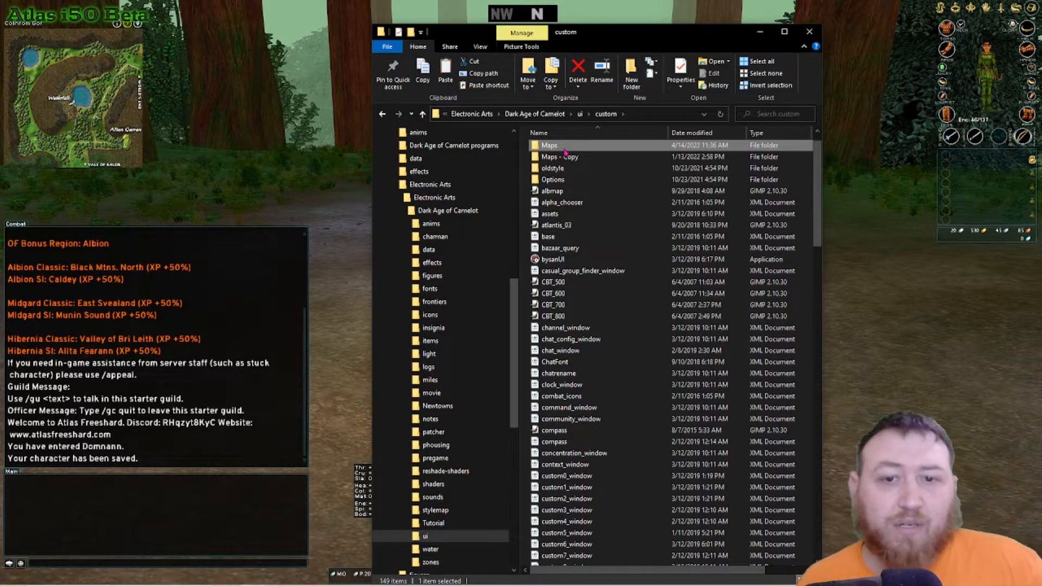
double_click(550, 145)
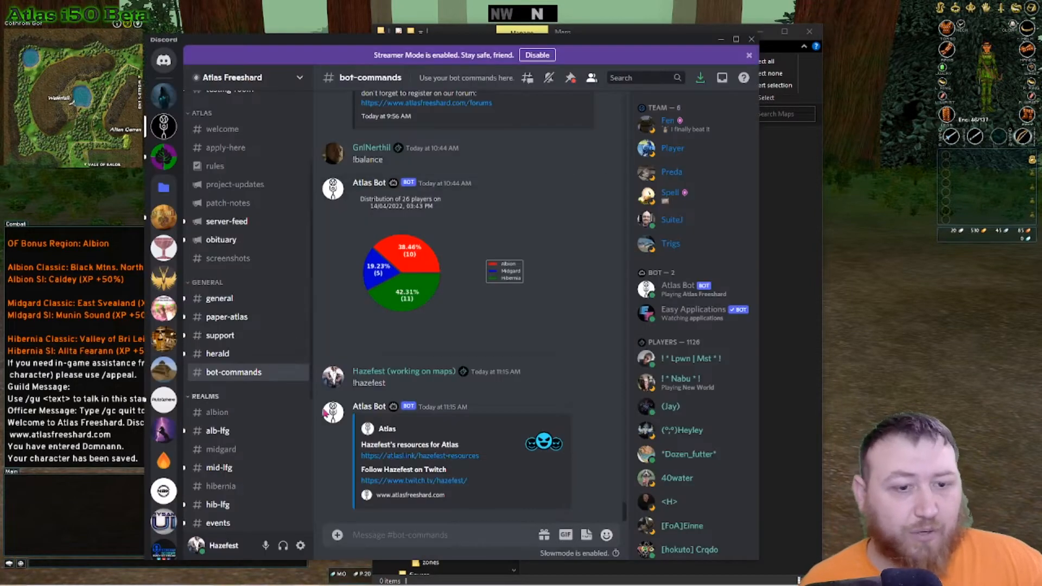
mouse_move(394, 389)
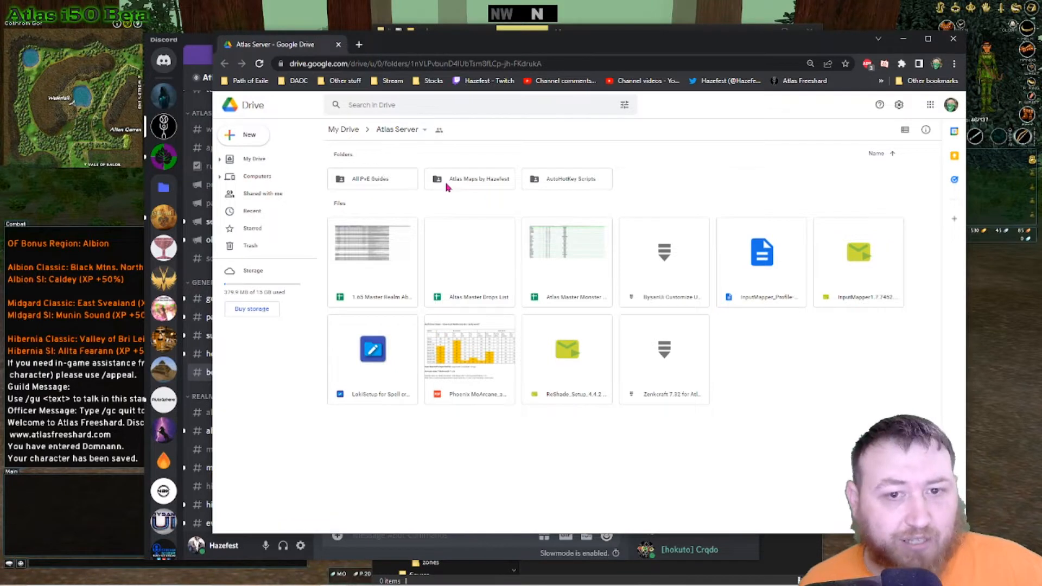
- Download the 512x512 Map Pack zip from the Atlas Maps by Hazefest Drive folder
double_click(469, 179)
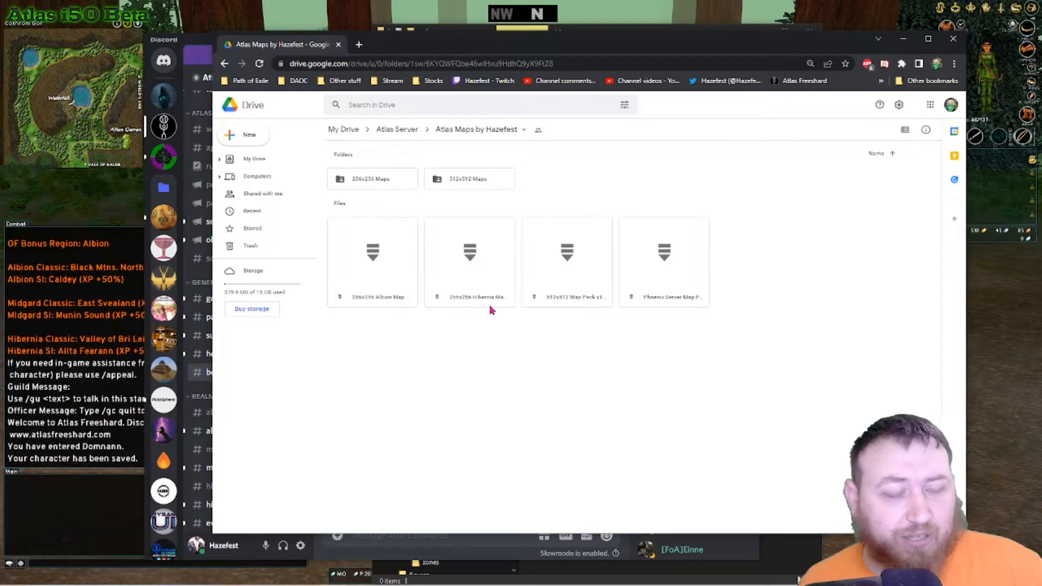
mouse_move(486, 303)
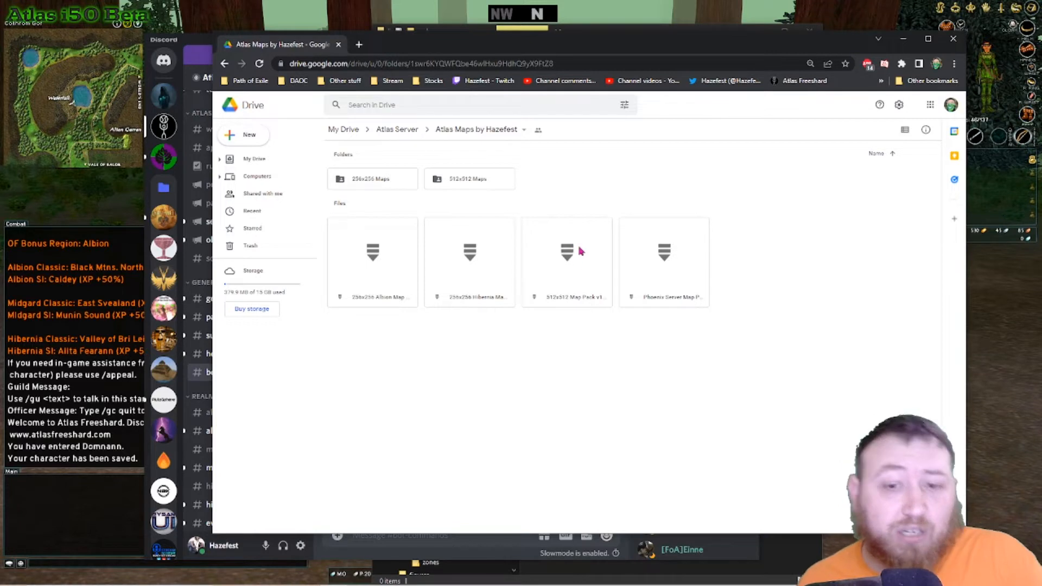
click(567, 260)
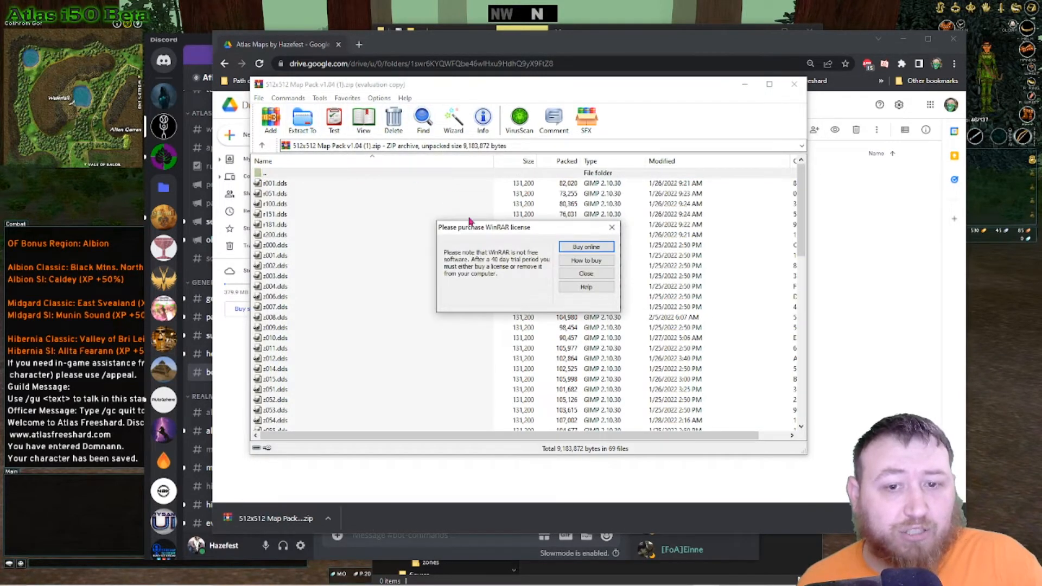
- Dismiss WinRAR's license reminder so the 512x512 pack's DDS files are listed
click(586, 273)
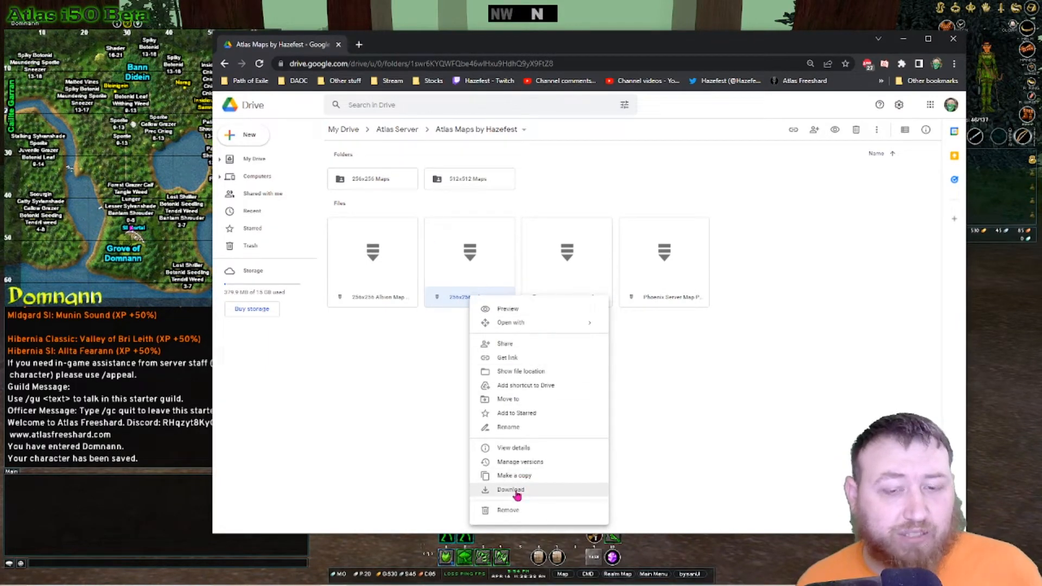
- Download the 256x256 Hibernia Map Pack and view its zip in WinRAR
click(510, 489)
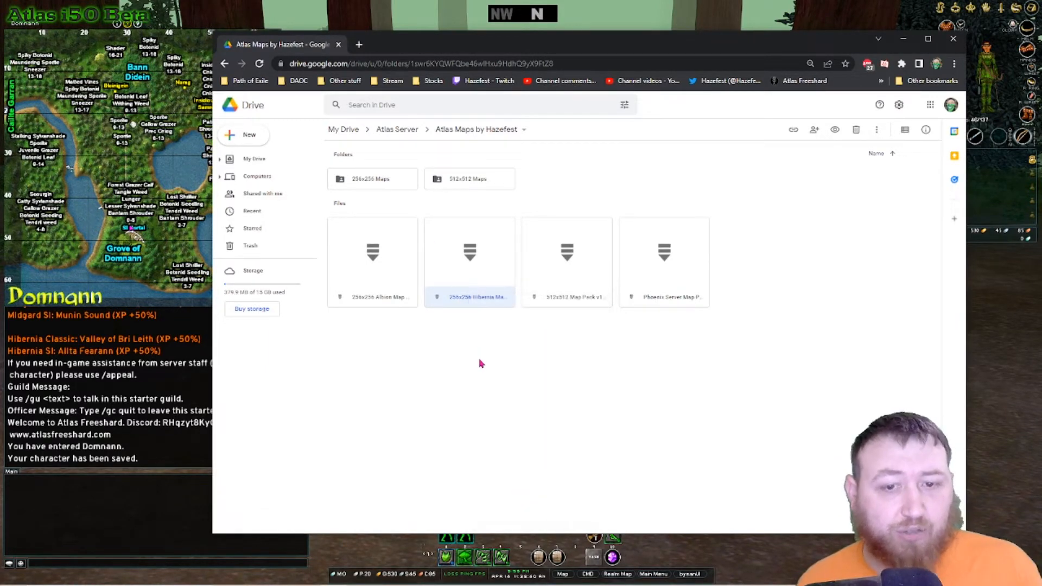
double_click(469, 253)
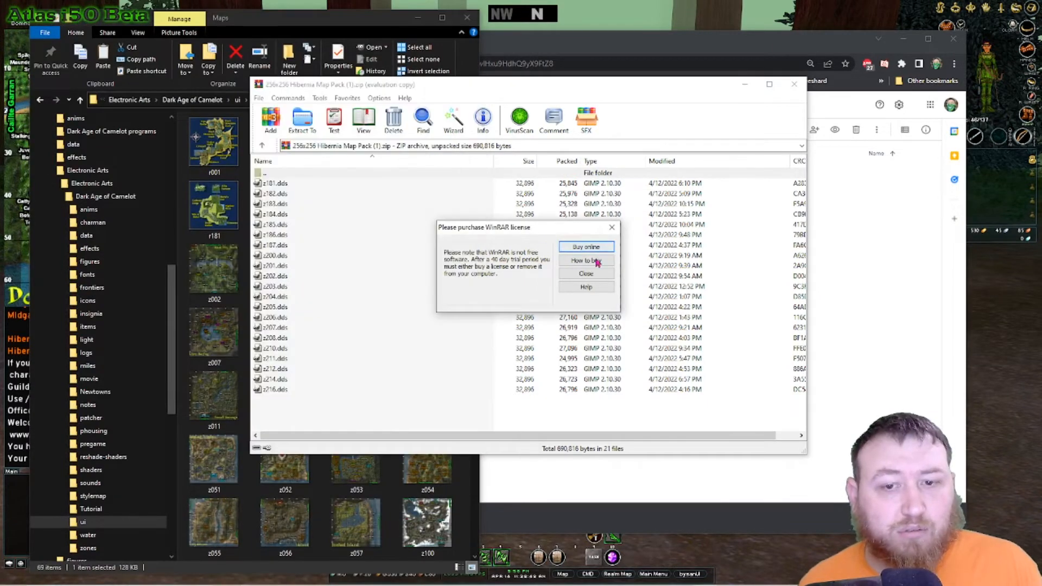
- Copy the 21 Hibernia map files into ui/custom/Maps, replacing the existing files
click(585, 273)
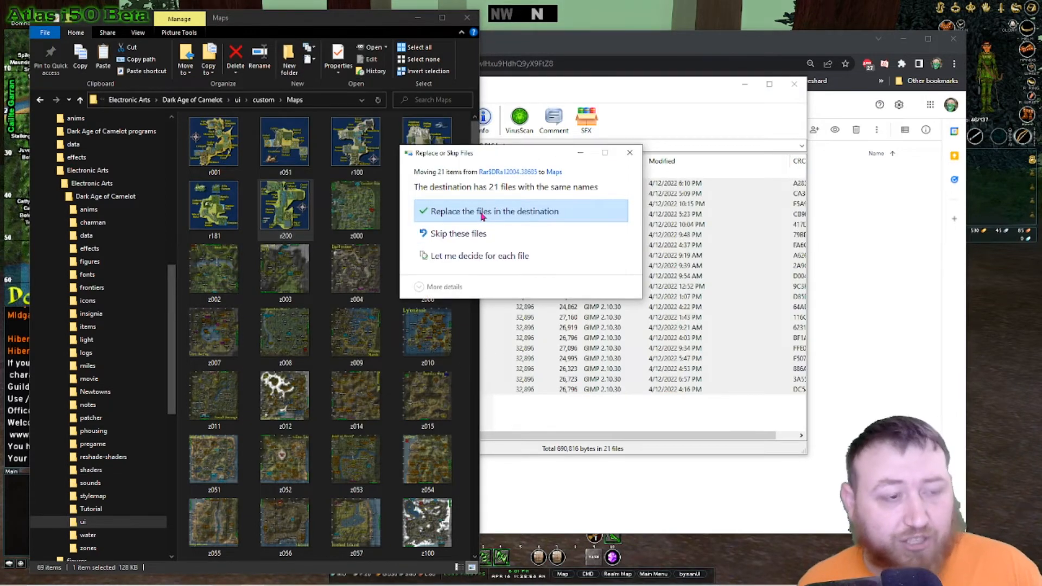
click(493, 212)
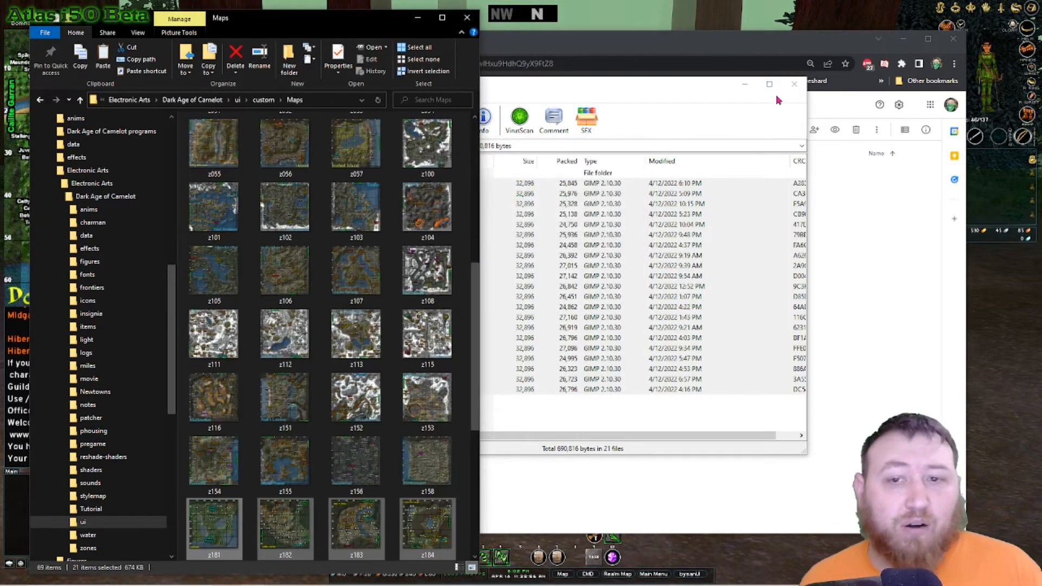